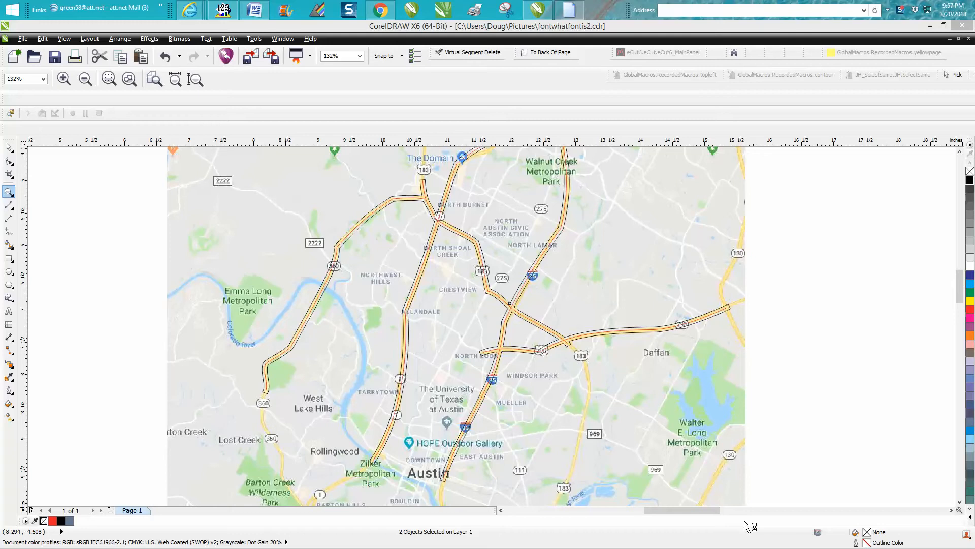
mouse_move(309, 365)
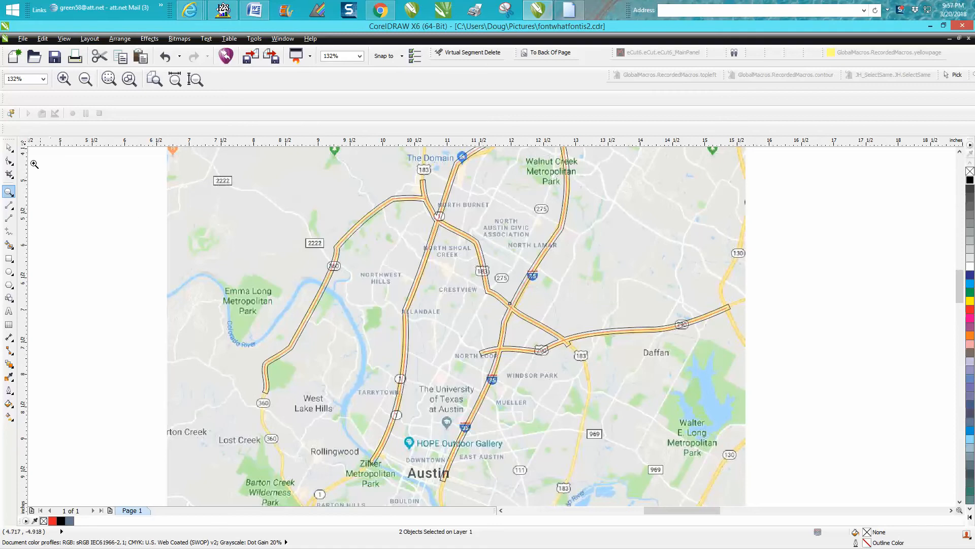
- Select a traced road curve with the Pick tool and zoom in on it over the map
left_click(9, 148)
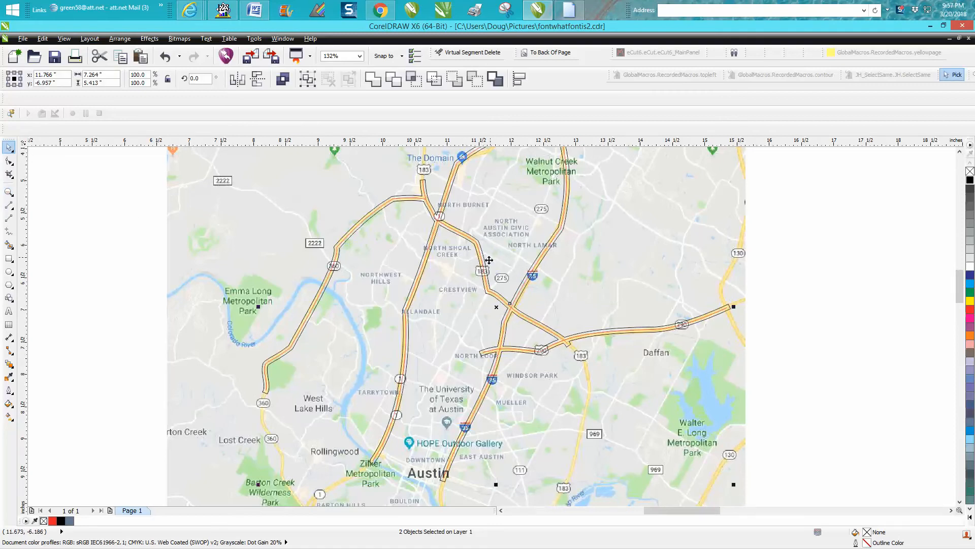
mouse_move(697, 272)
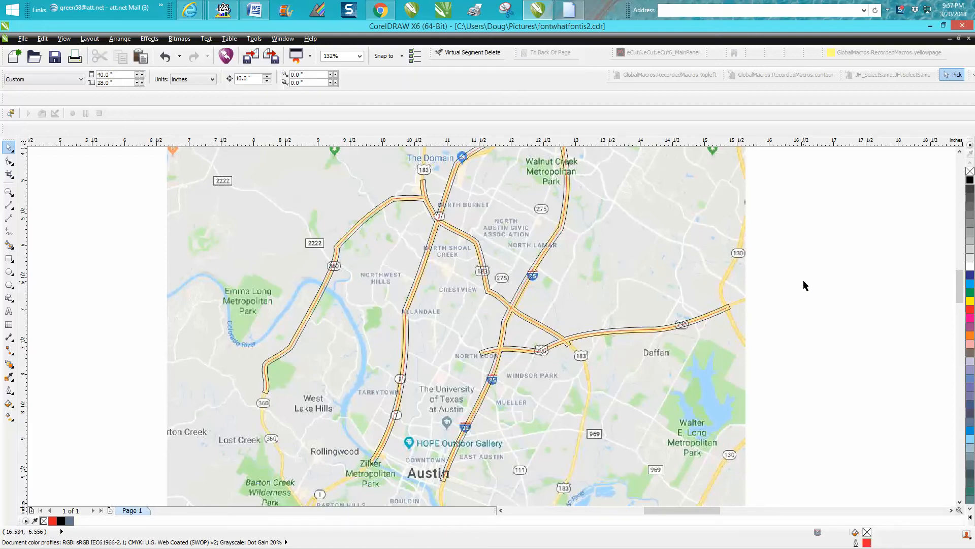
mouse_move(481, 258)
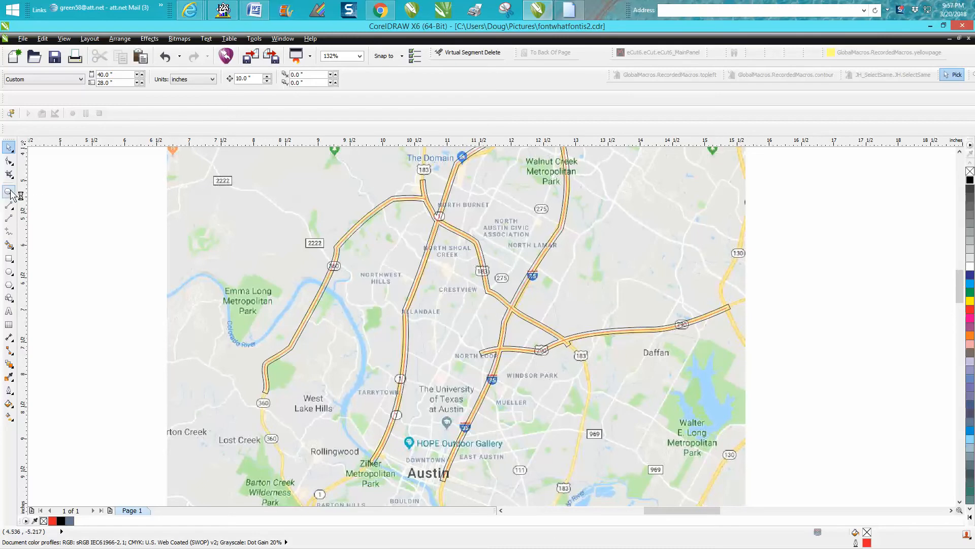
left_click(10, 192)
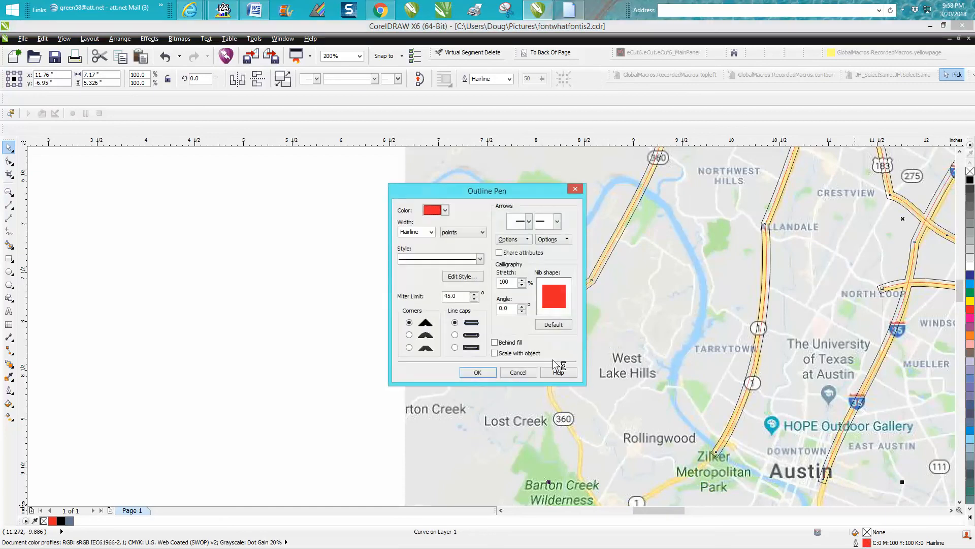
- Change the road curve's outline colour from red to black in the Outline Pen dialog
left_click(431, 232)
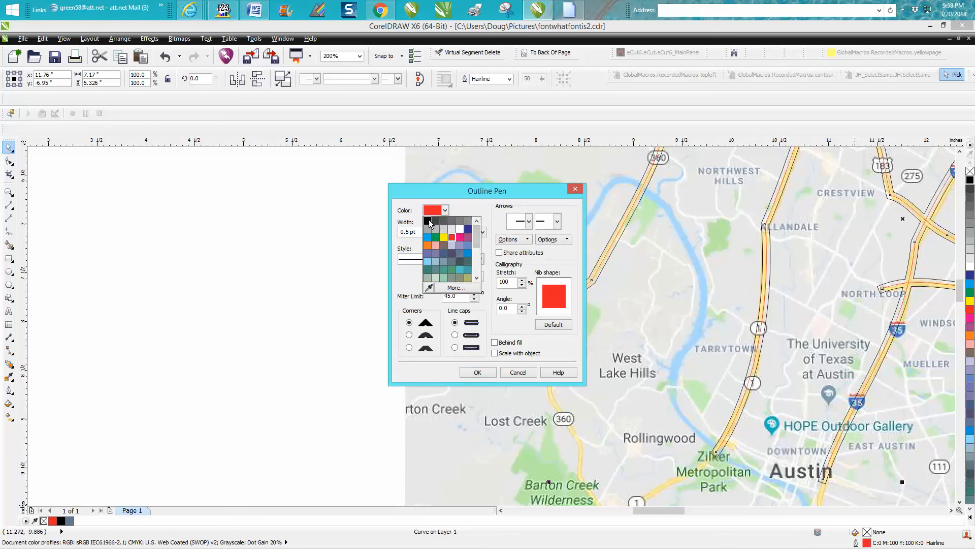
left_click(478, 372)
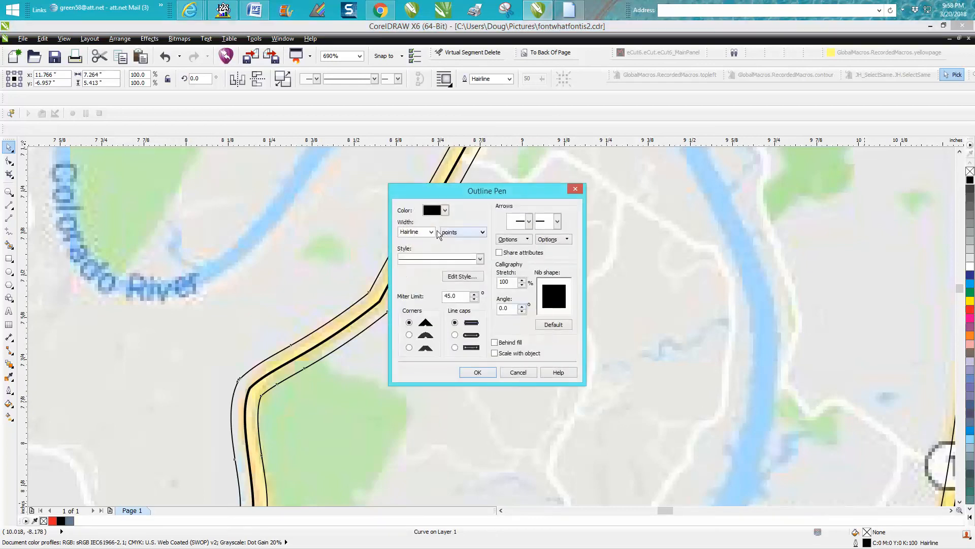
- Set the outline width to 0.75 pt with Scale with object enabled, and apply it
left_click(430, 232)
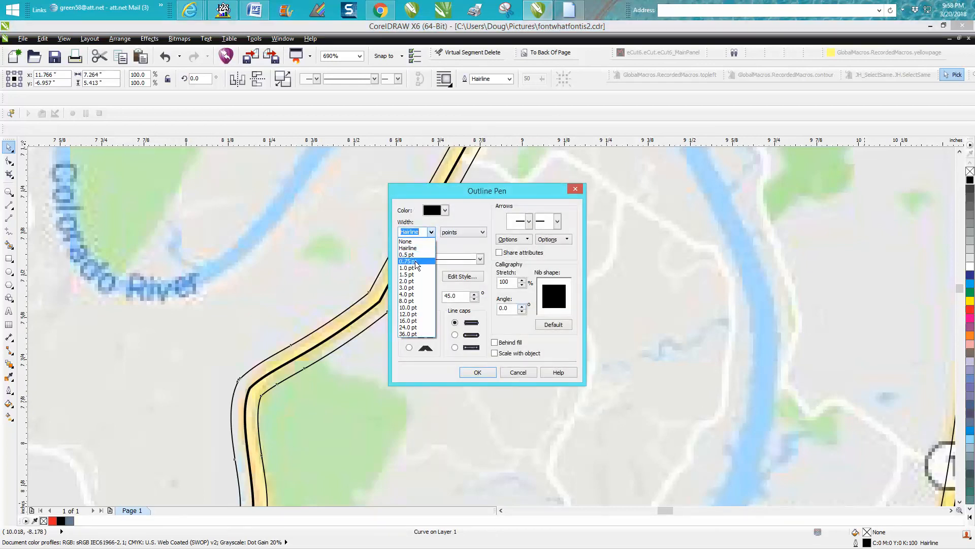
left_click(410, 261)
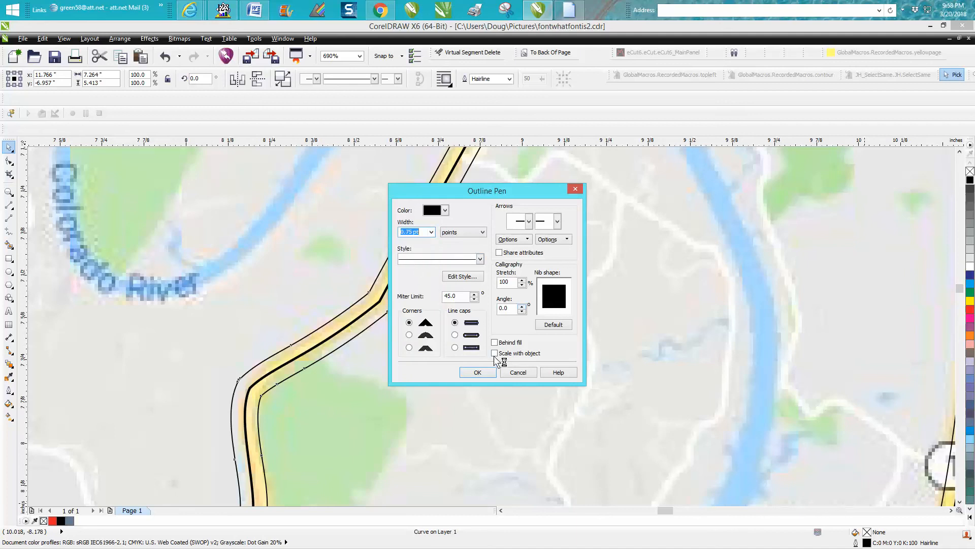
left_click(495, 353)
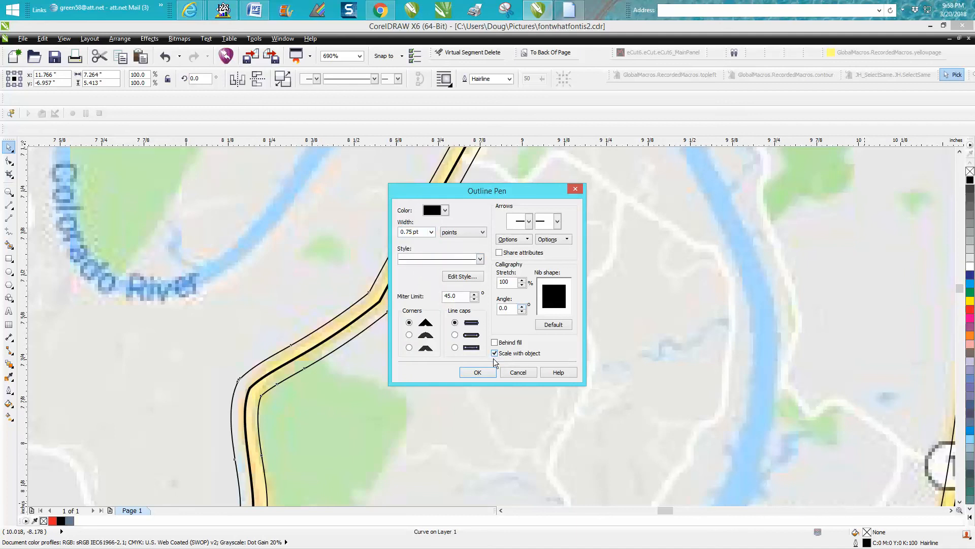
left_click(477, 372)
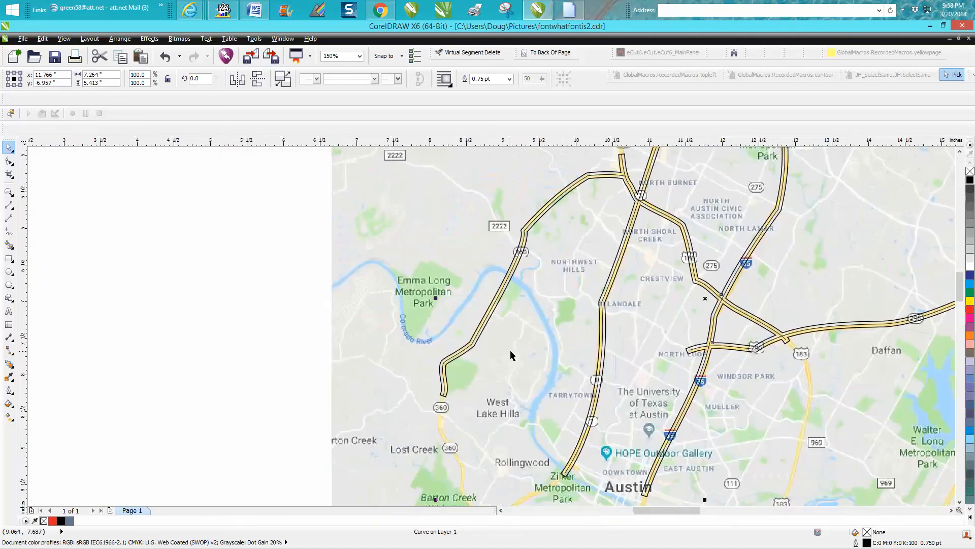
mouse_move(553, 341)
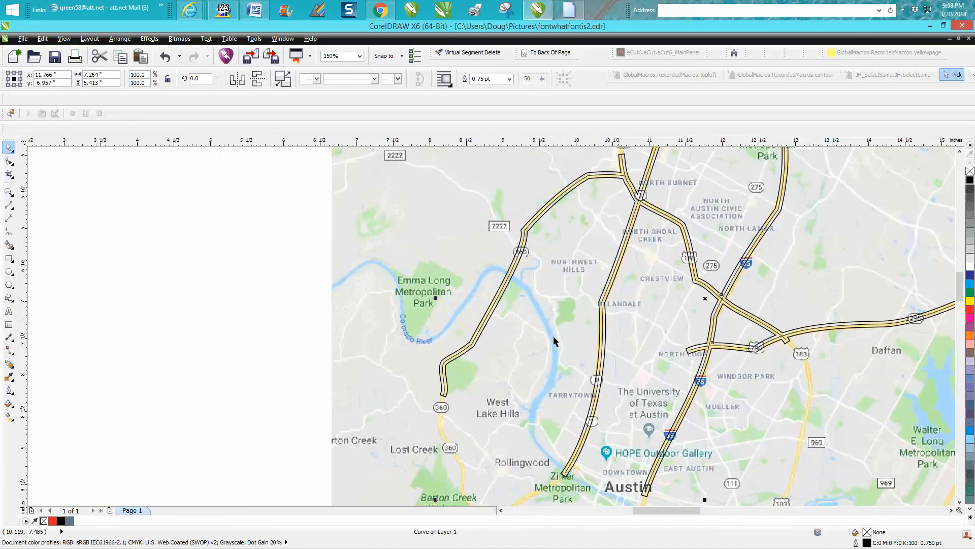
left_click(339, 56)
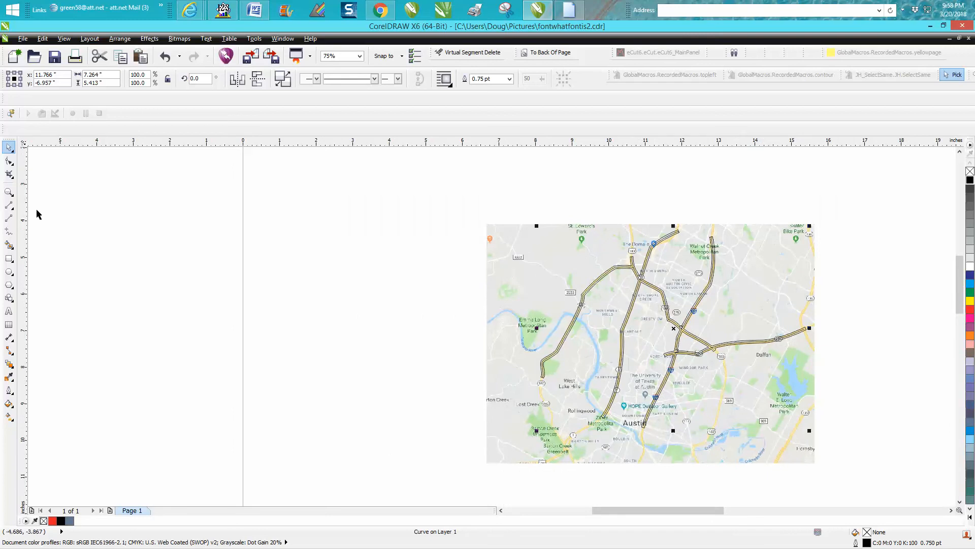